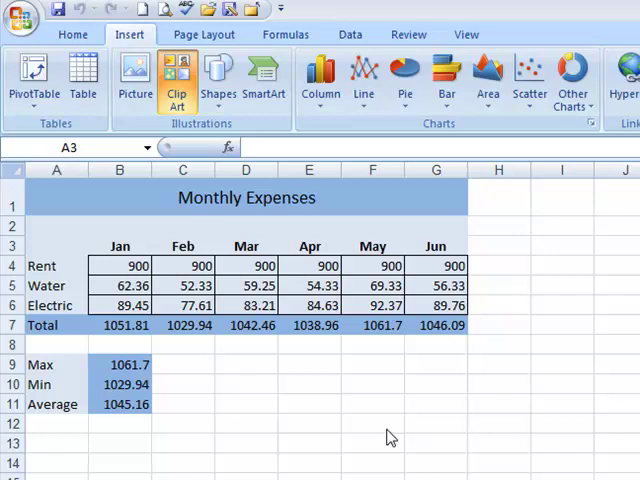
pyautogui.moveTo(406, 437)
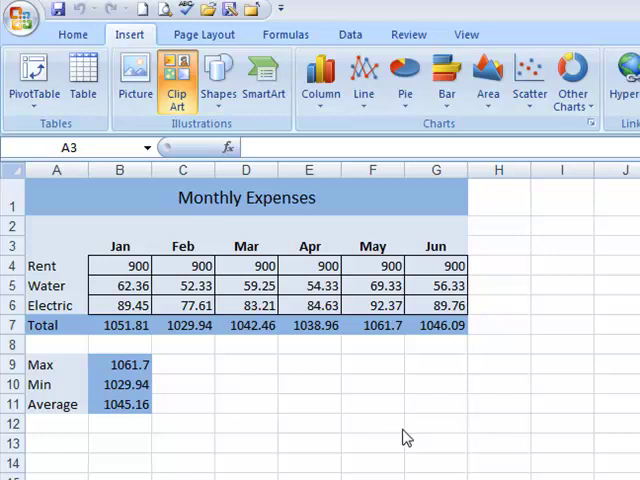
pyautogui.moveTo(394, 433)
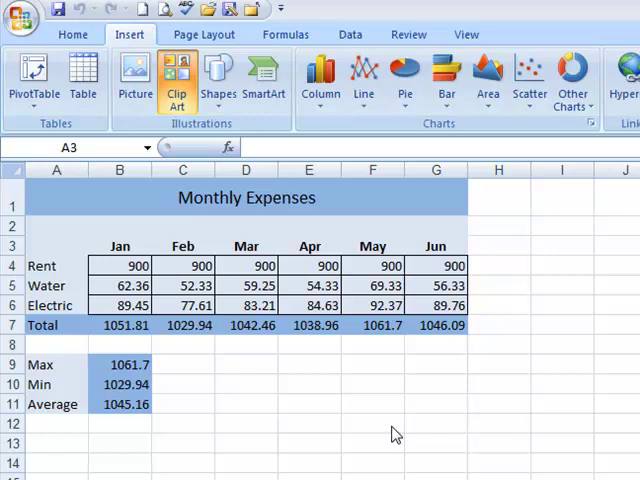
pyautogui.moveTo(302, 286)
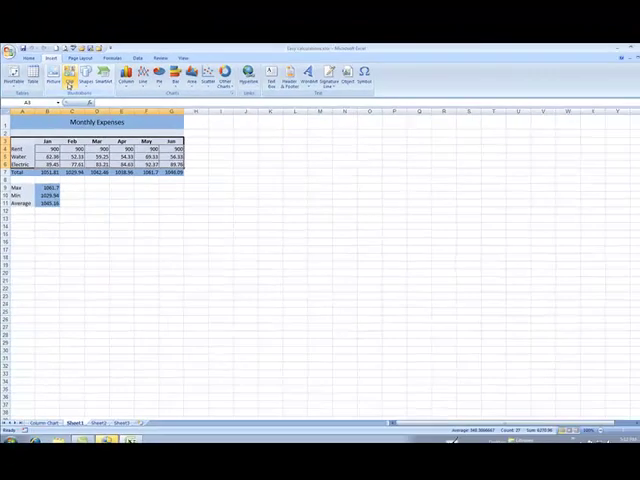
# - Open Clip Art and replace the search term 'airplane' with 'money'
pyautogui.click(66, 72)
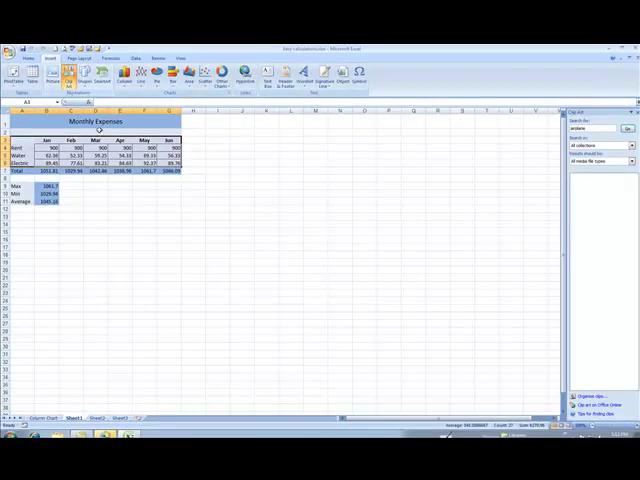
pyautogui.moveTo(330, 260)
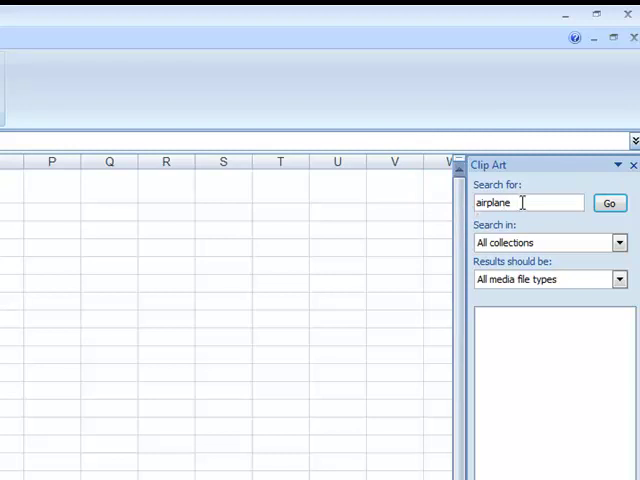
pyautogui.doubleClick(492, 202)
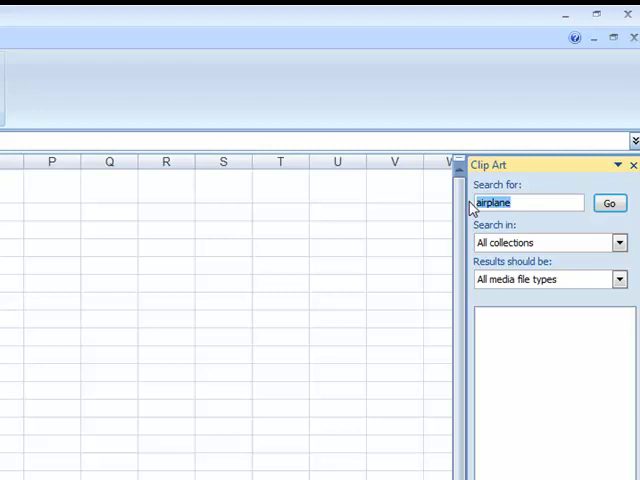
pyautogui.write('money')
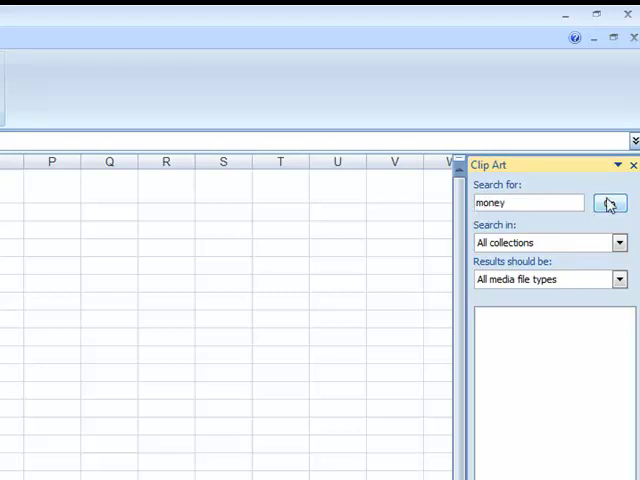
# - Run the Clip Art search for 'money' to list currency and money images
pyautogui.click(609, 203)
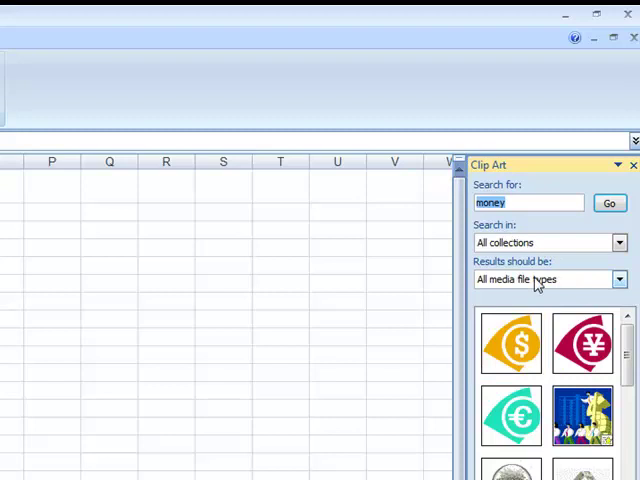
pyautogui.moveTo(522, 287)
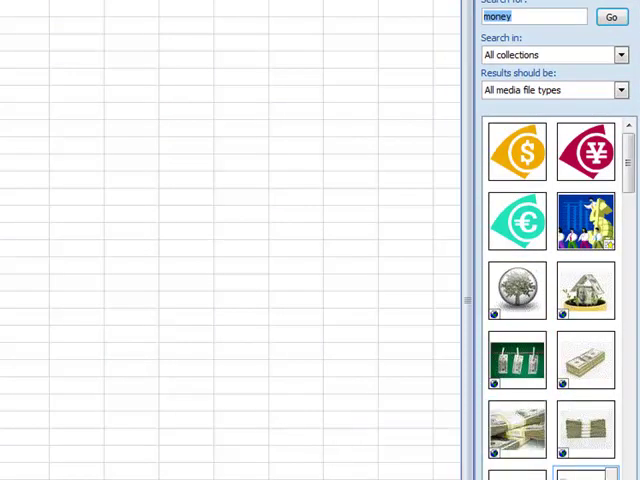
pyautogui.moveTo(516, 221)
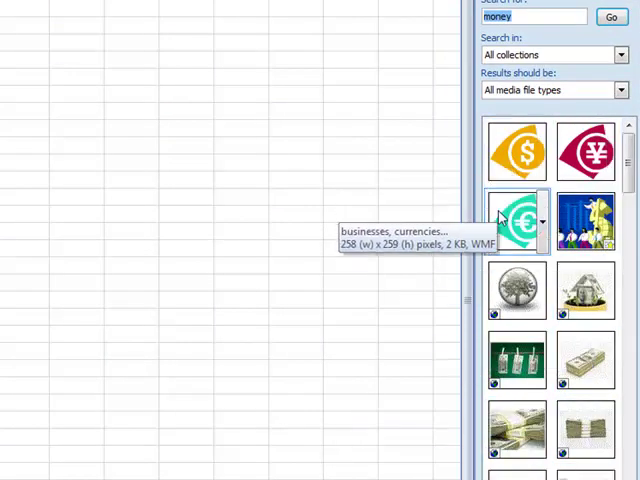
pyautogui.moveTo(517, 291)
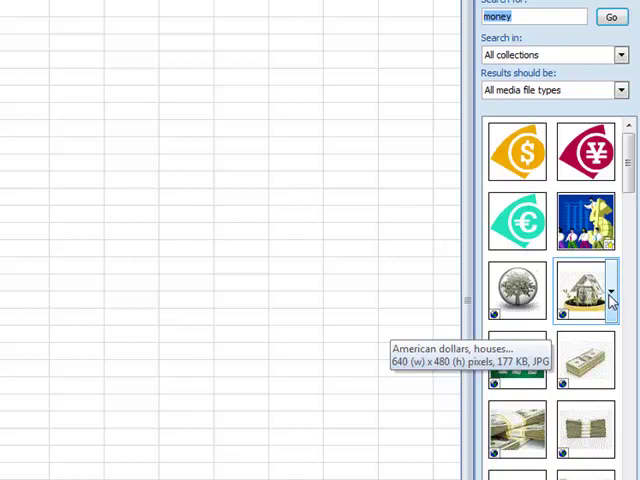
# - Insert the dollar-bill house in a potted plant photo below Monthly Expenses
pyautogui.click(611, 292)
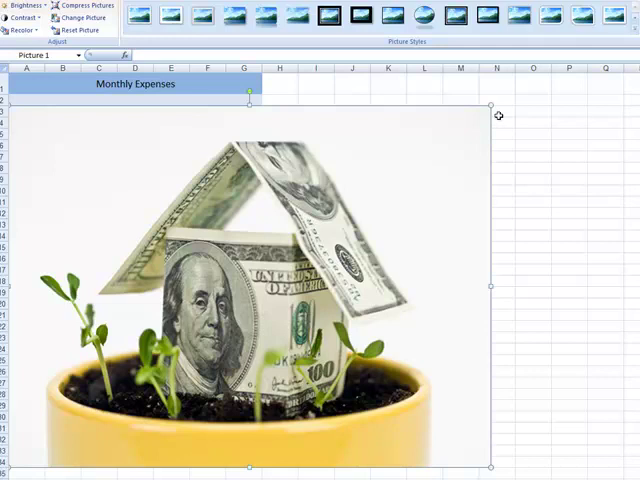
pyautogui.moveTo(492, 108)
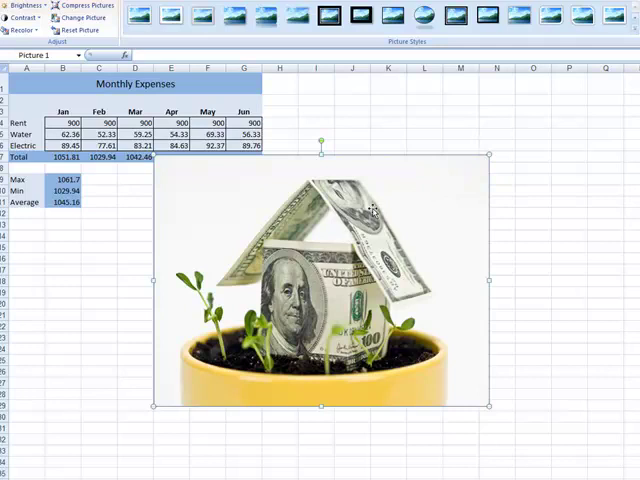
pyautogui.moveTo(382, 200)
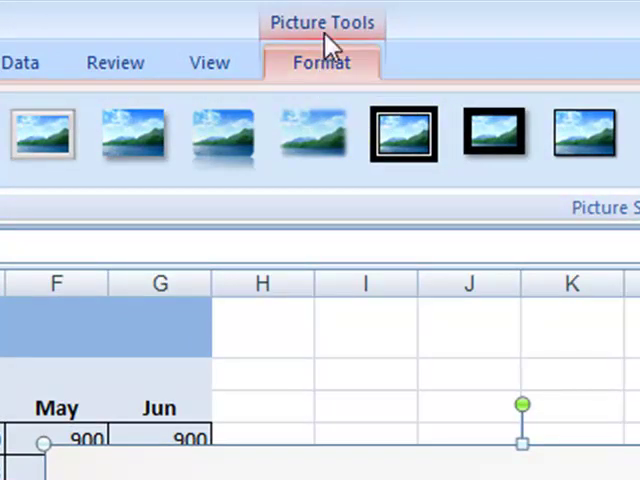
pyautogui.moveTo(280, 20)
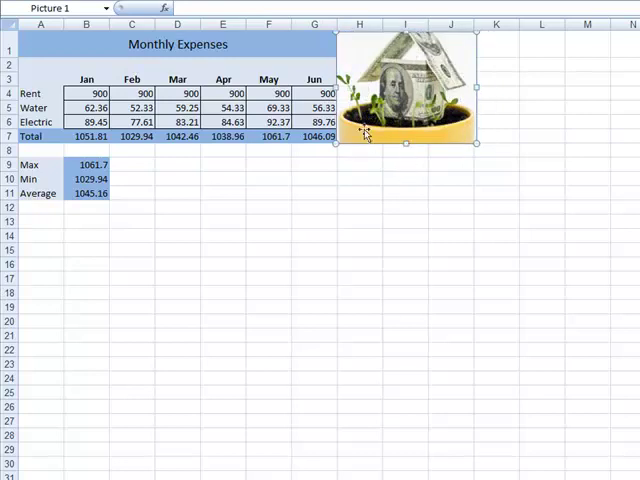
pyautogui.moveTo(252, 72)
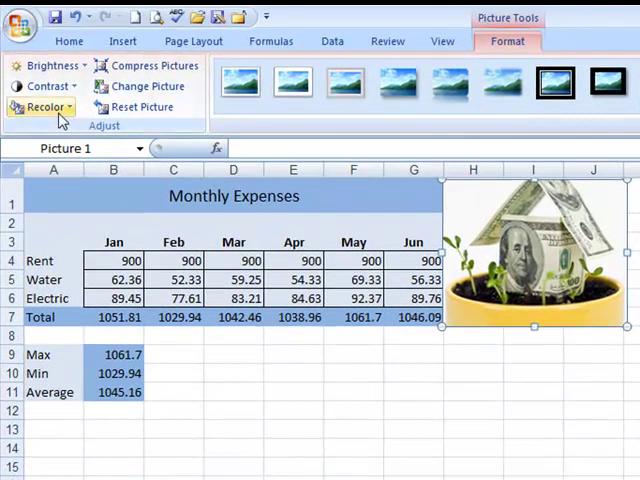
# - Recolor the money-house photo with a pale blue variation and deselect it
pyautogui.click(43, 107)
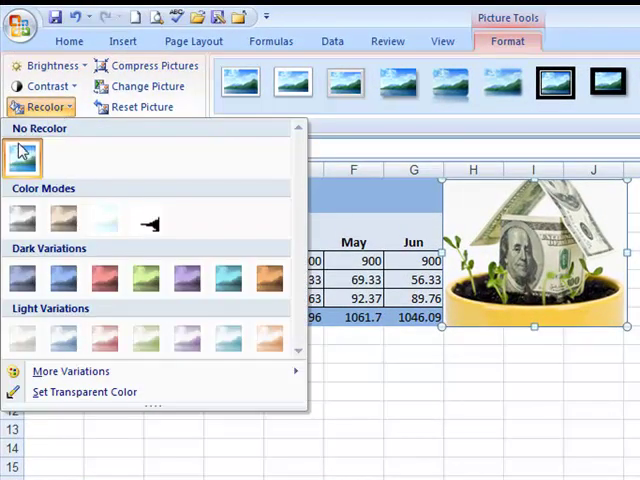
pyautogui.moveTo(27, 204)
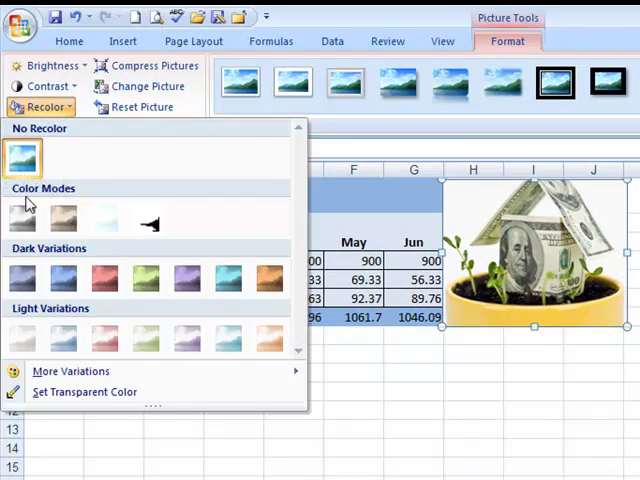
pyautogui.click(62, 218)
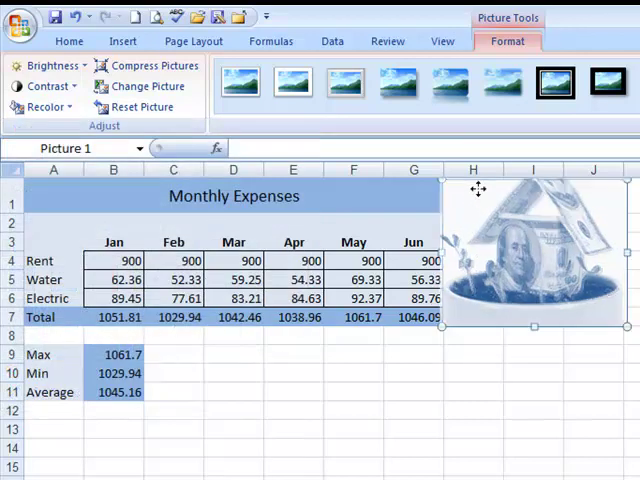
pyautogui.click(413, 372)
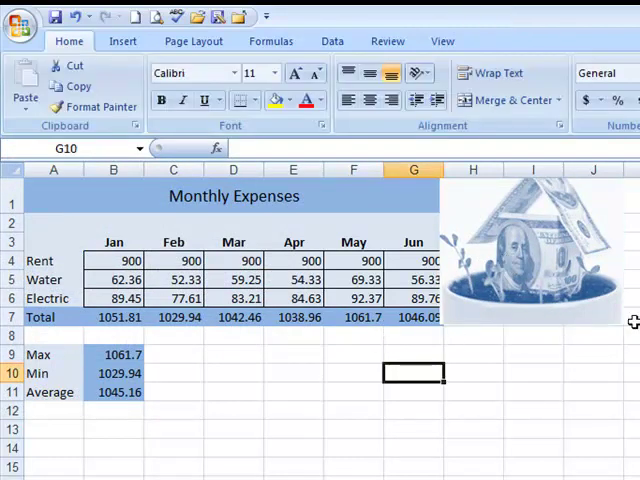
pyautogui.moveTo(497, 408)
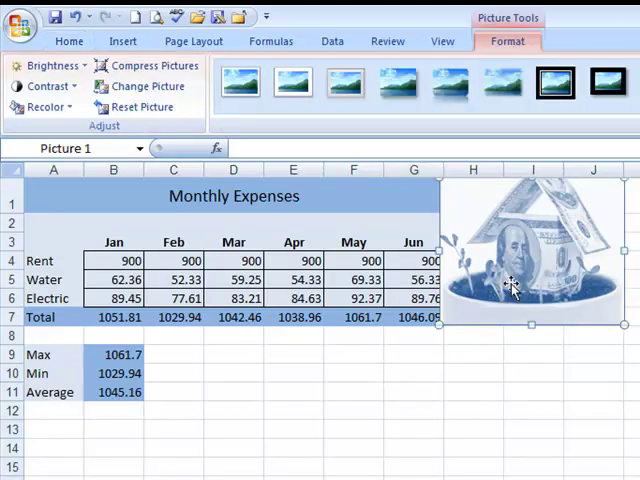
pyautogui.moveTo(574, 382)
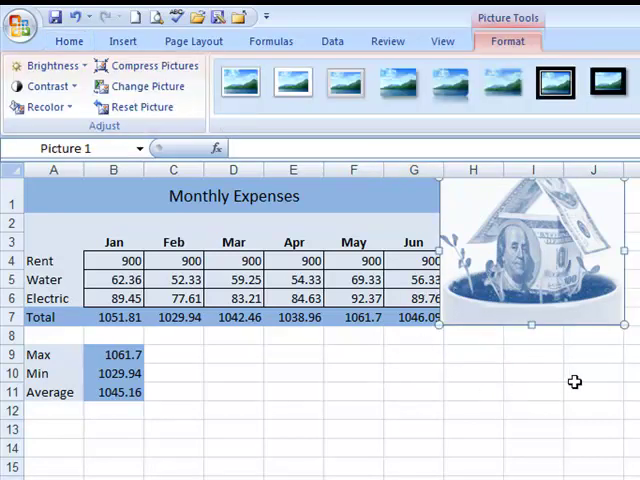